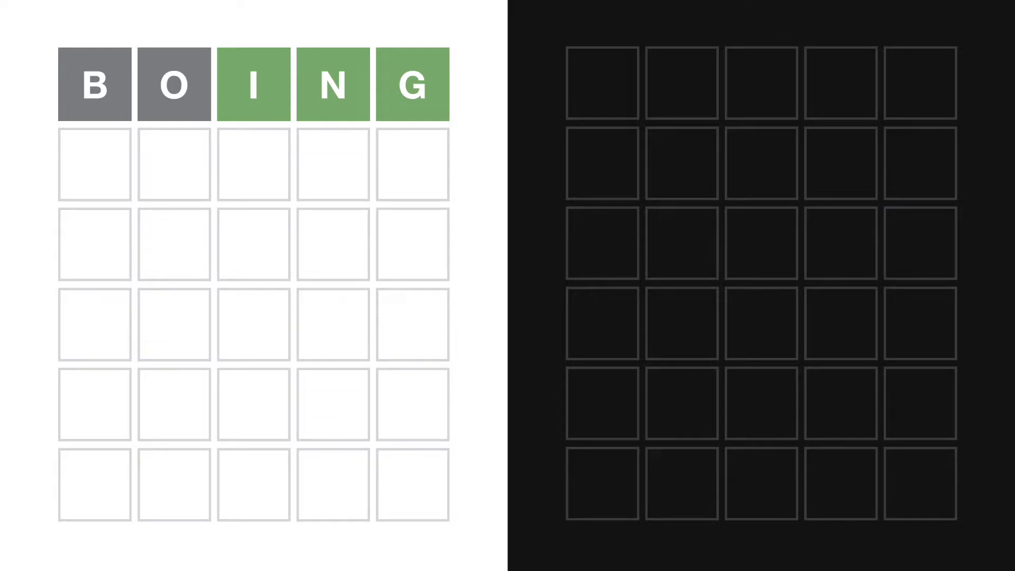
# Submit JOINT on the dark board and enter THING after BOING on the light board.
pyautogui.write('JOINT')
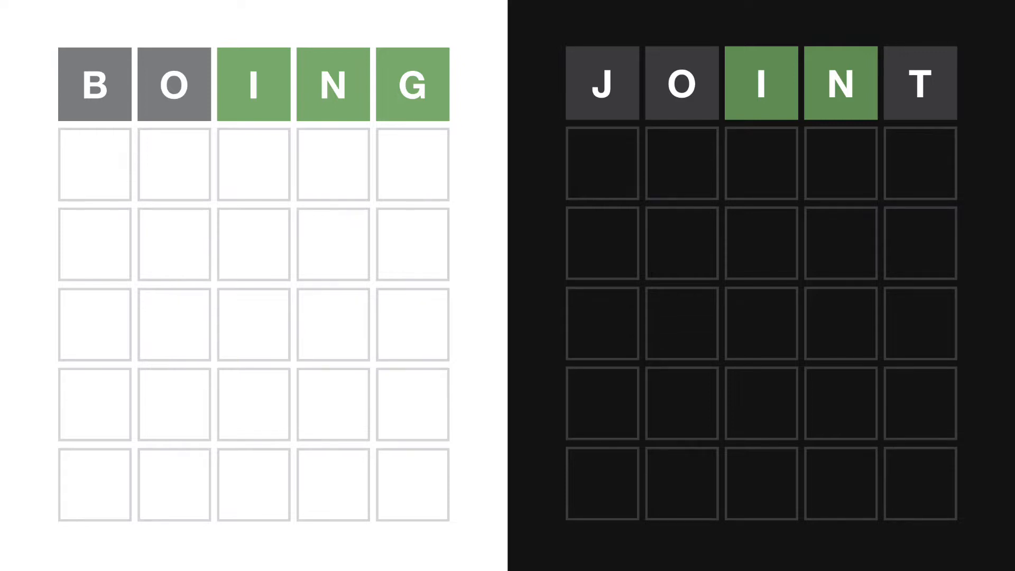
pyautogui.press('Enter')
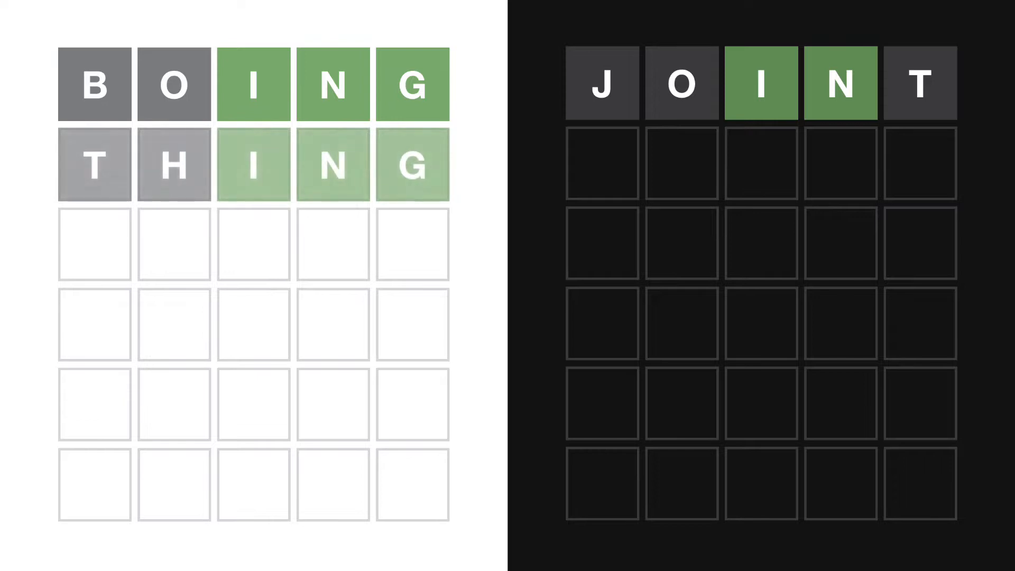